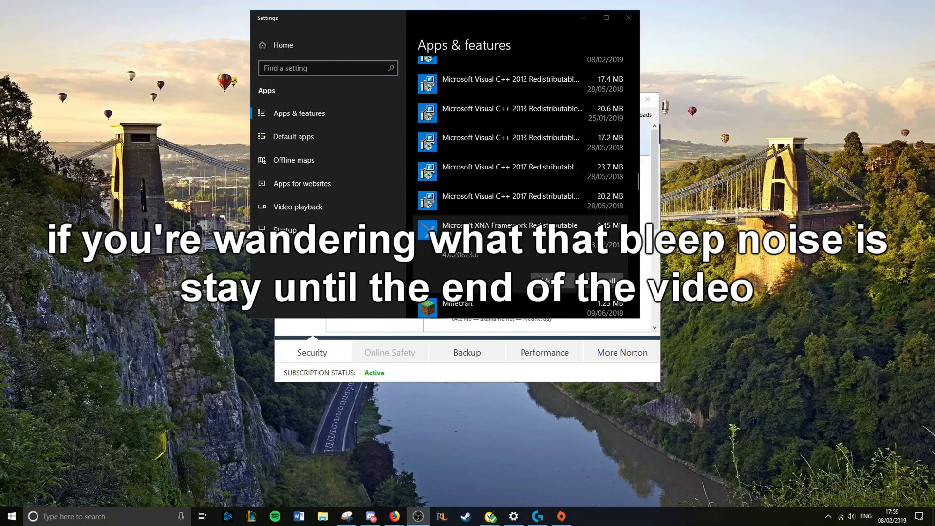
- Select the XNA Framework entry, reposition the Settings window, and search Windows for 'remove'
left_click(518, 229)
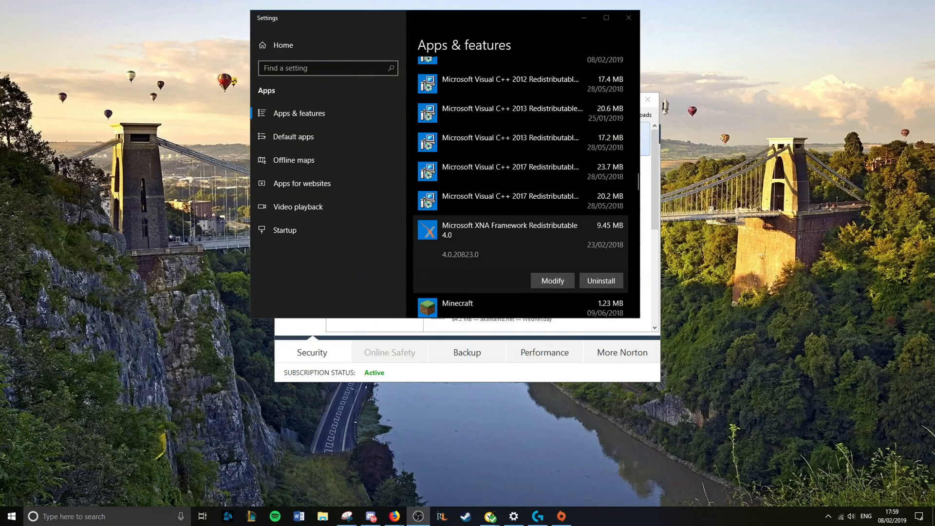
left_click_drag(417, 17, 417, 38)
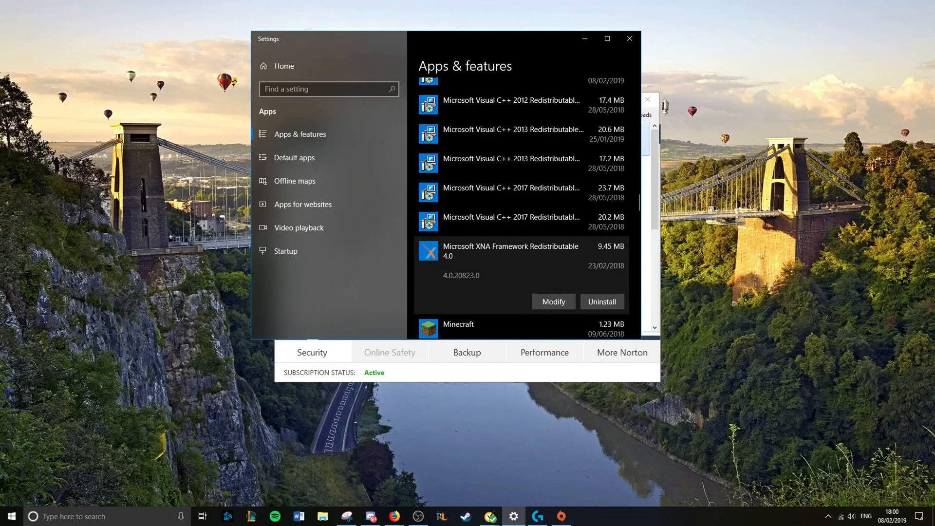
scroll("down", 3)
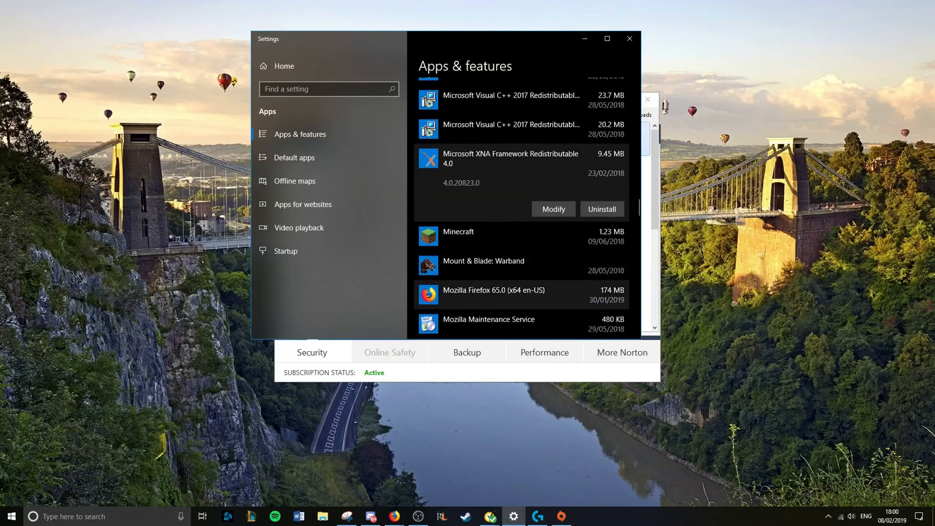
scroll("up", 3)
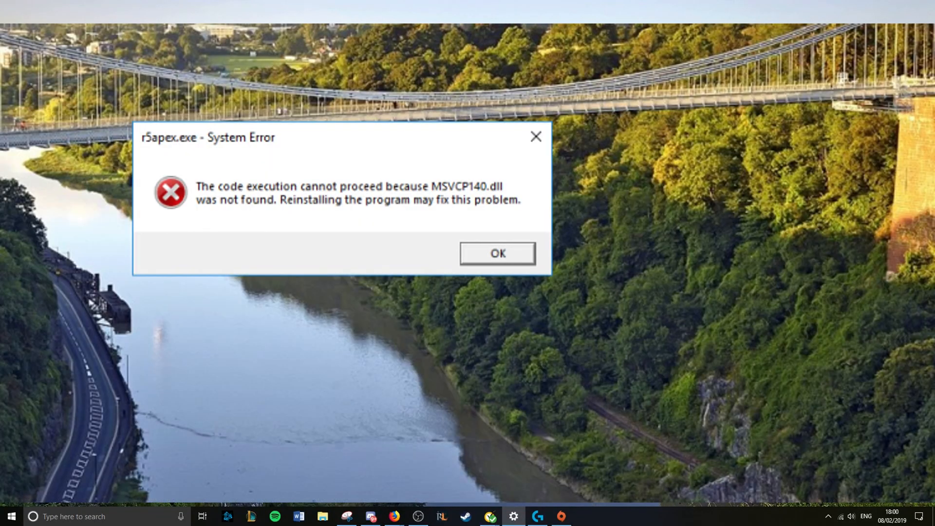
left_click(497, 253)
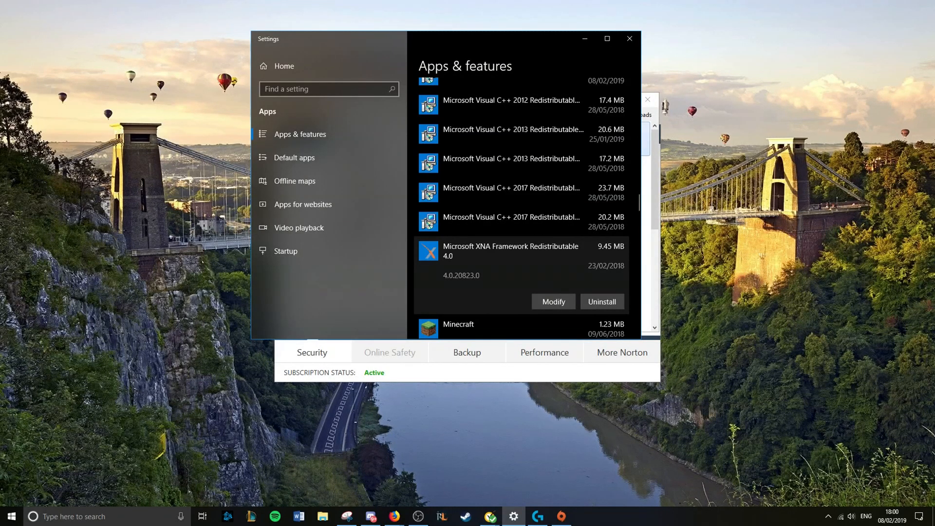
left_click(89, 516)
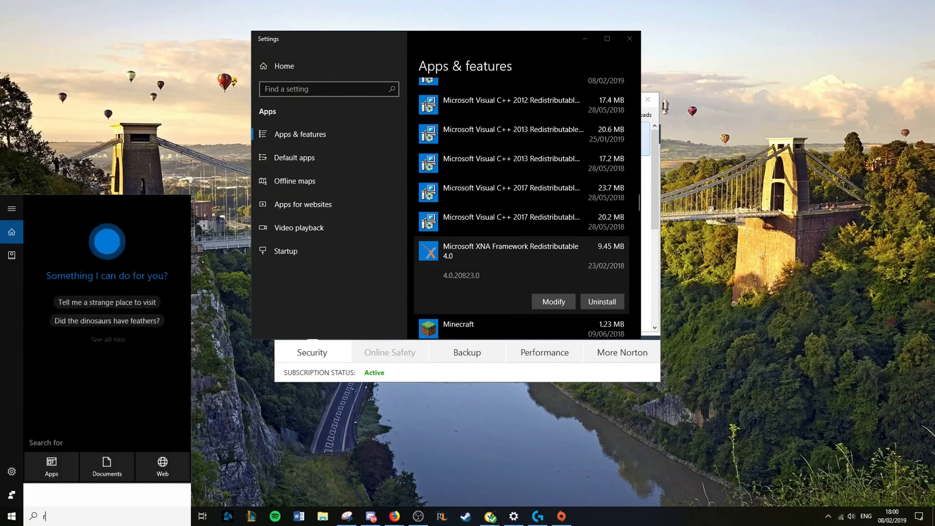
type("remove")
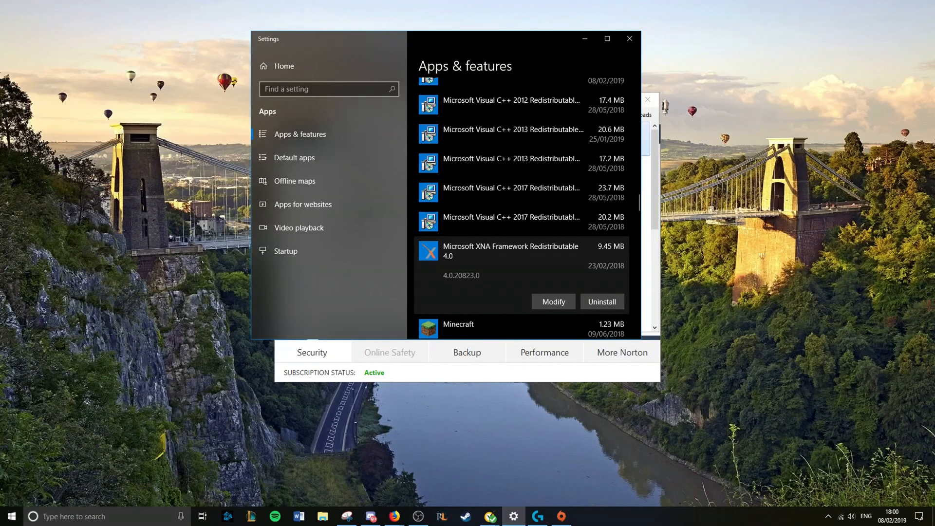
mouse_move(553, 301)
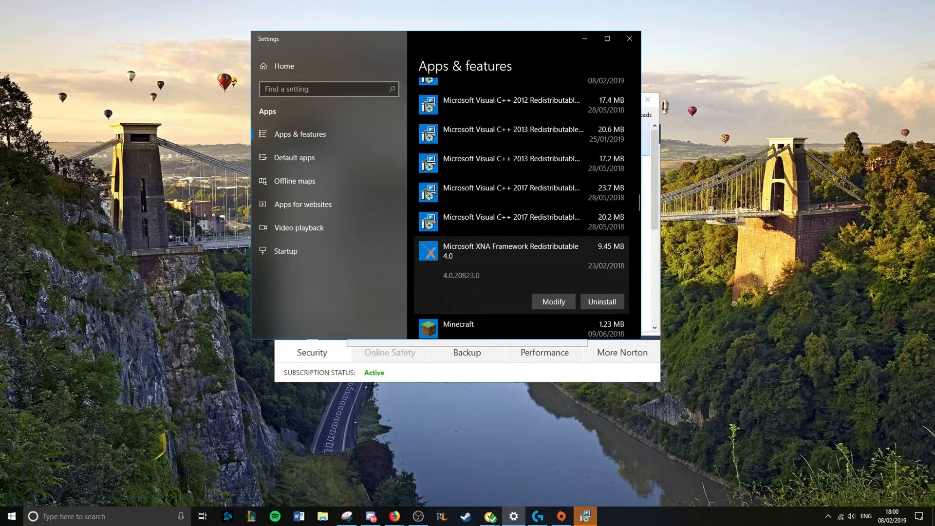
- Start the XNA Framework setup wizard toward its repair/remove choices, then cancel it
left_click(553, 301)
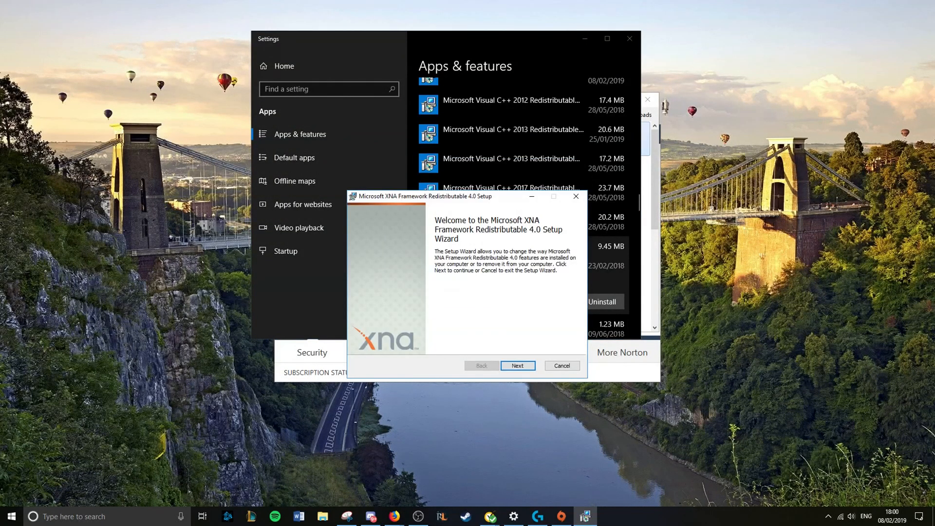
left_click(518, 365)
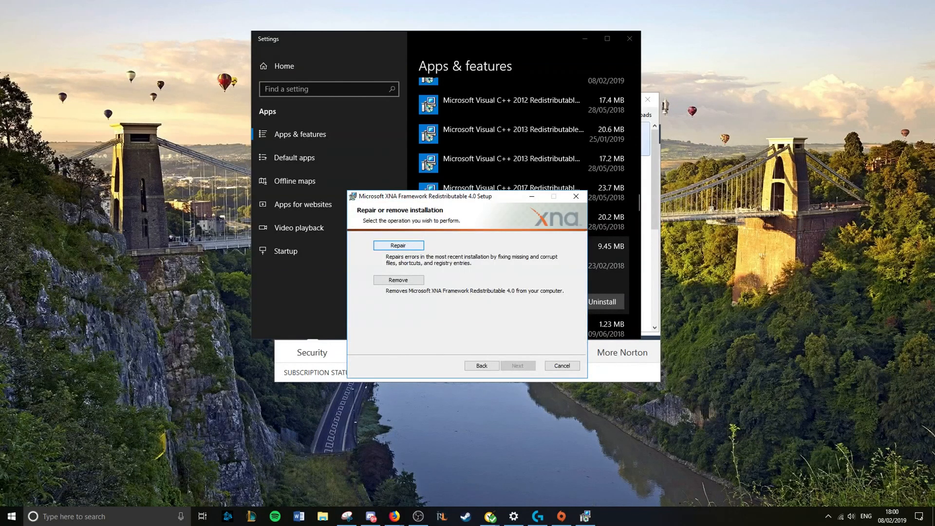
left_click(561, 364)
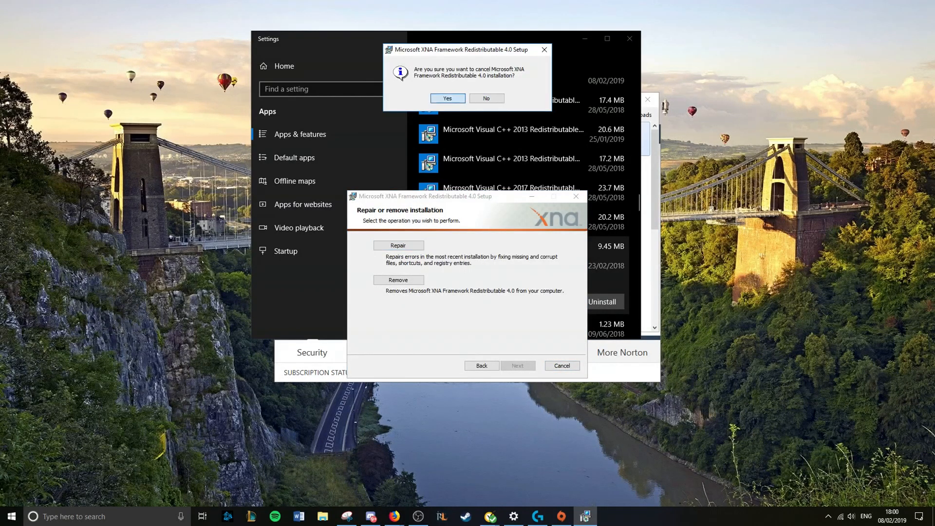
left_click(446, 99)
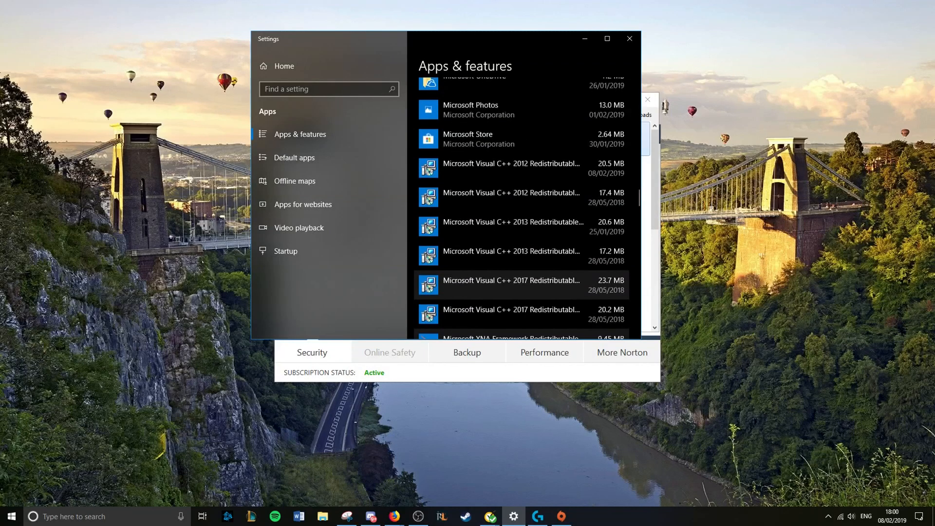
- Close the Visual C++ 2012 x64 modify setup and reselect the XNA Framework entry
scroll("up", 3)
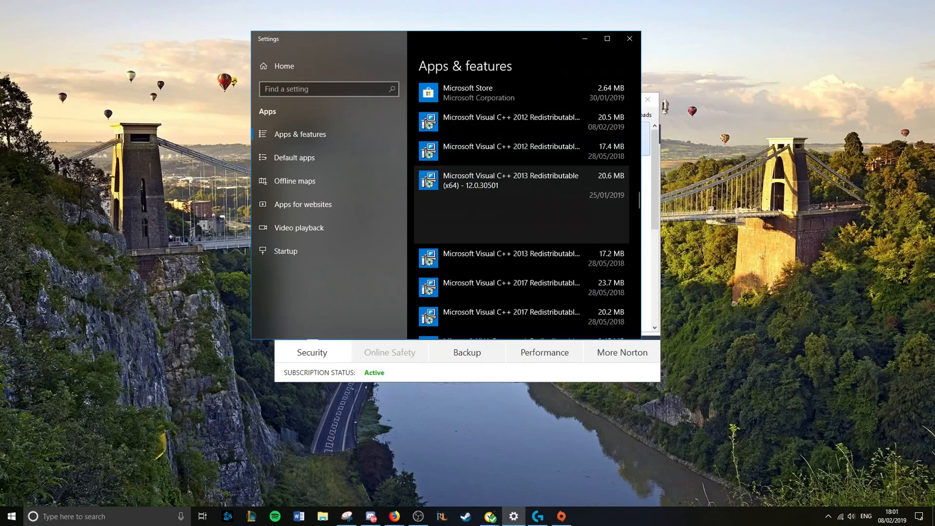
scroll("down", 3)
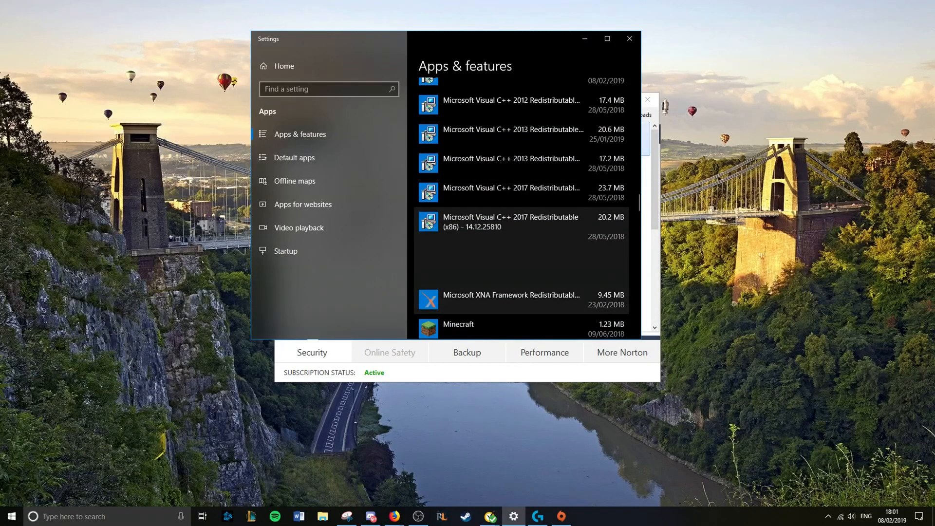
left_click(519, 295)
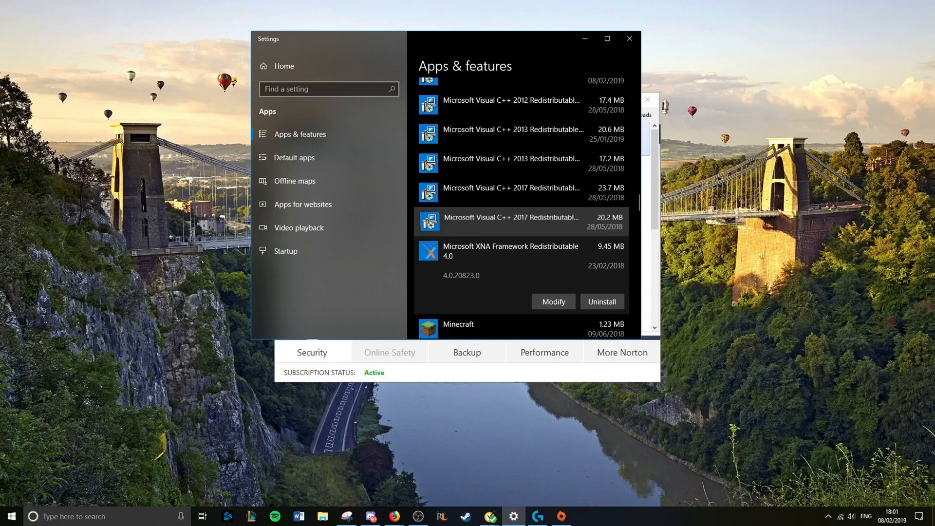
scroll("up", 3)
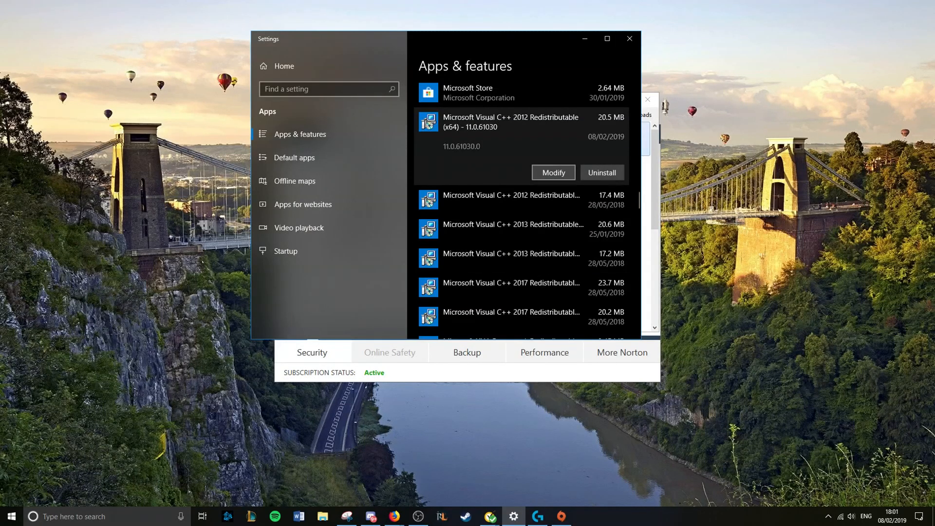
scroll("up", 3)
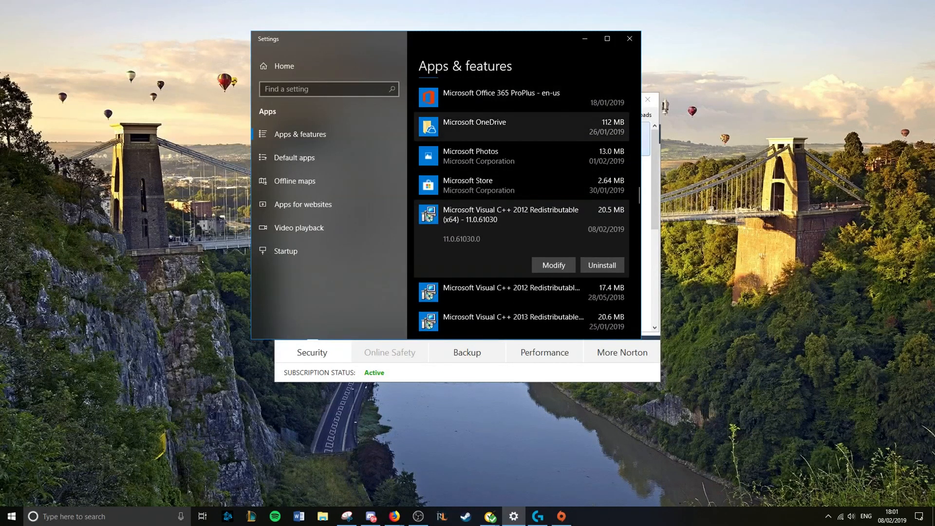
scroll("down", 3)
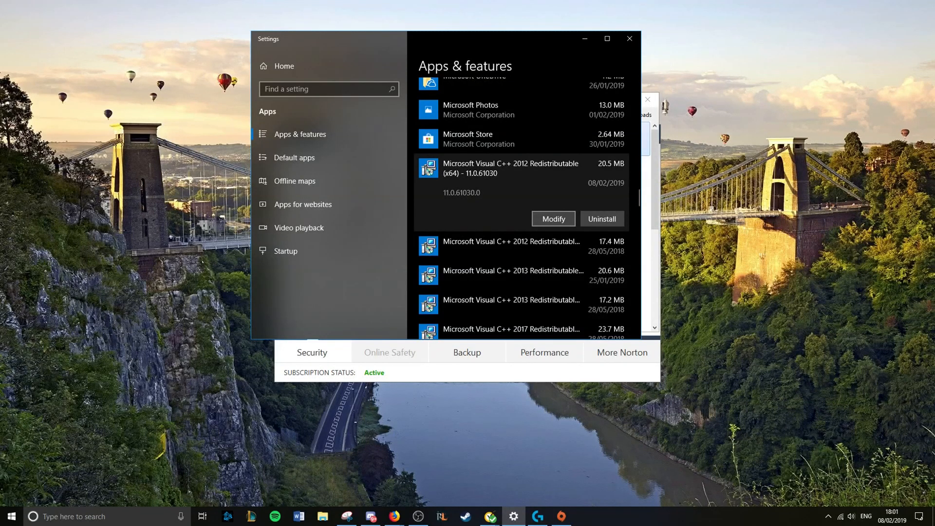
scroll("down", 3)
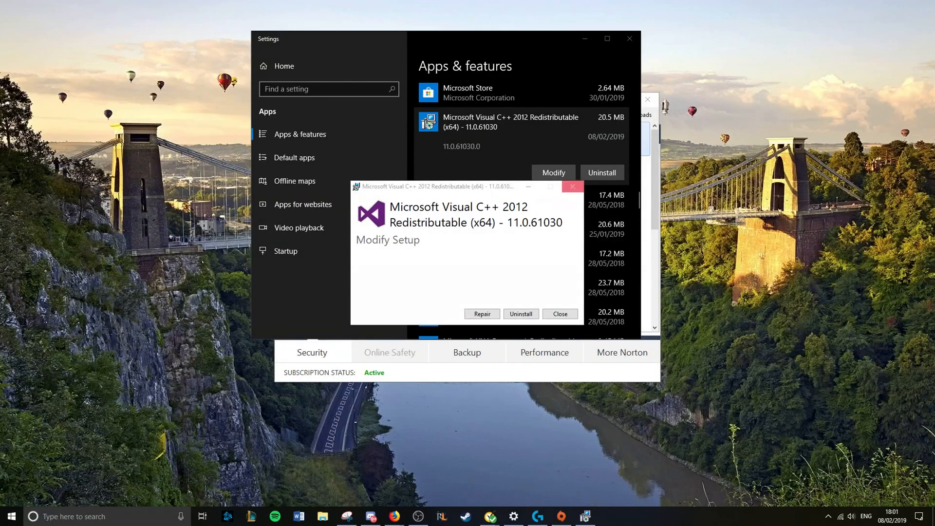
left_click(559, 313)
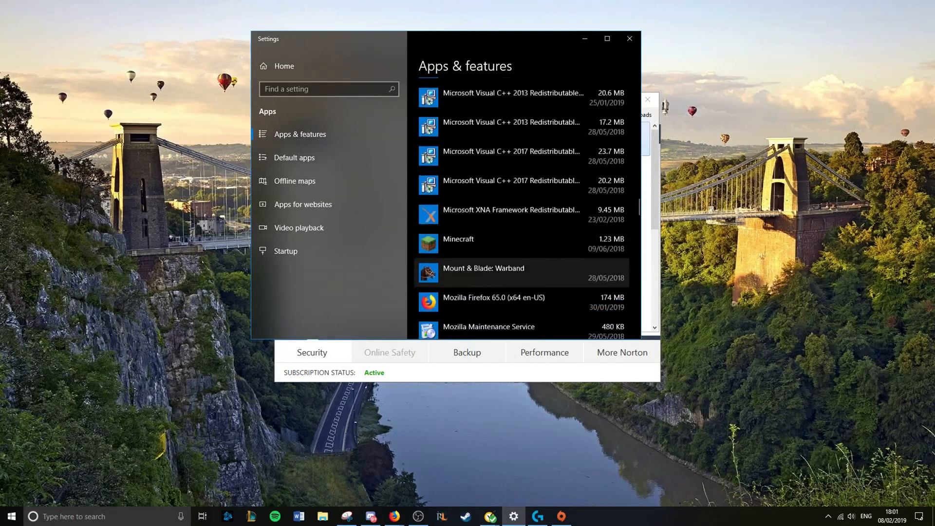
left_click(519, 213)
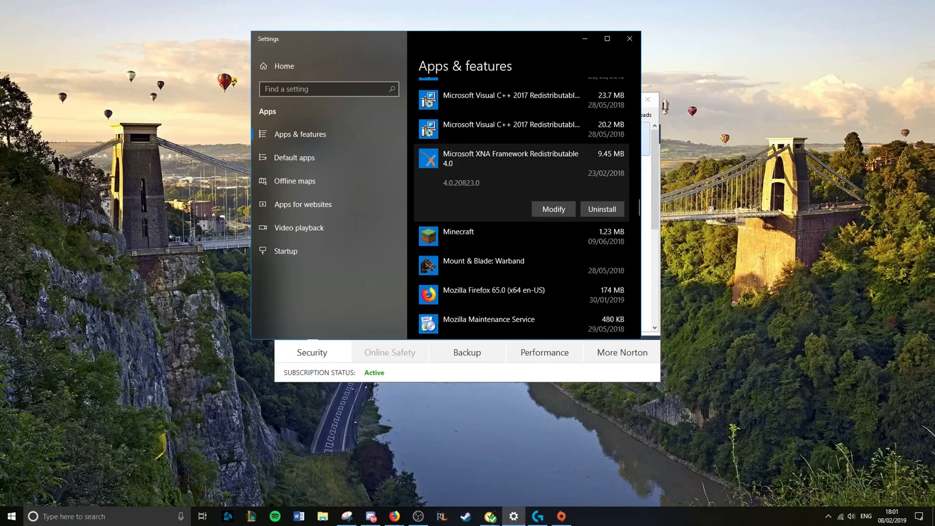
scroll("up", 3)
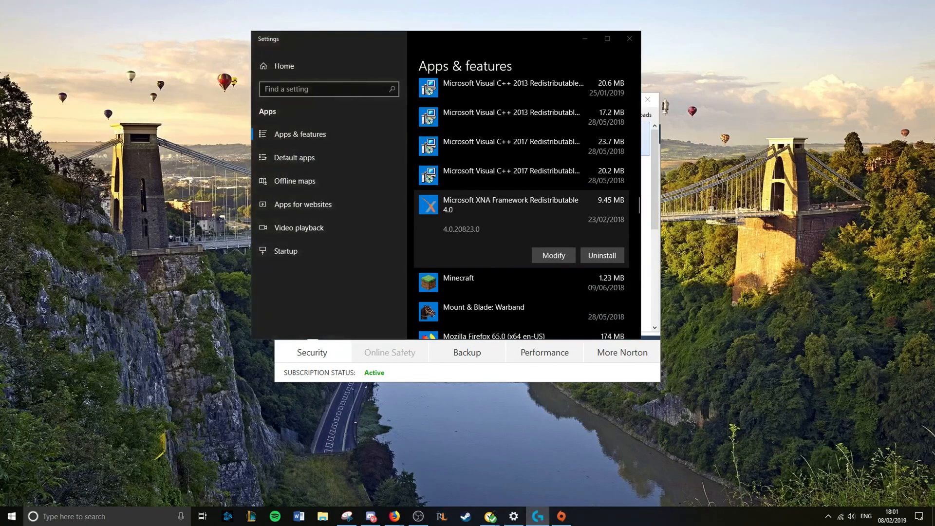
- Bring up Logitech Gaming Software, glance at Origin, then return to Logitech's mouse home screen
left_click(537, 516)
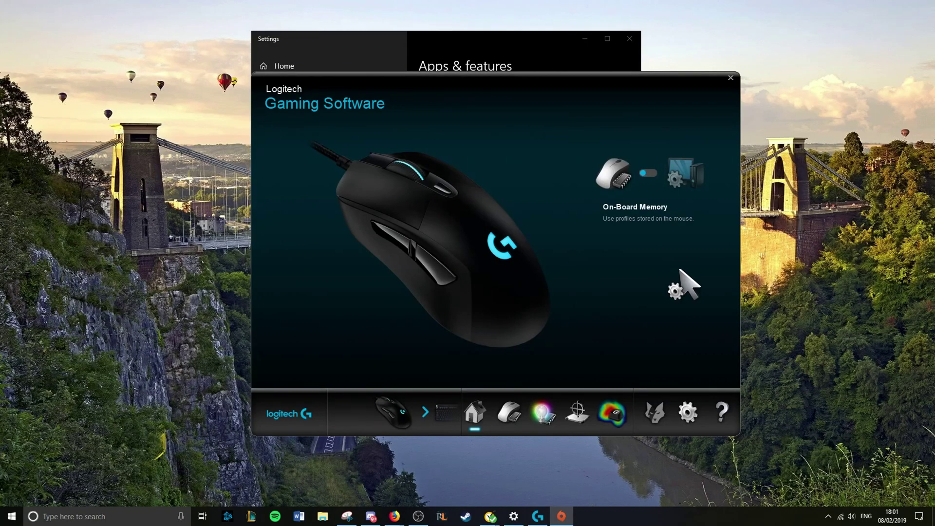
left_click(560, 516)
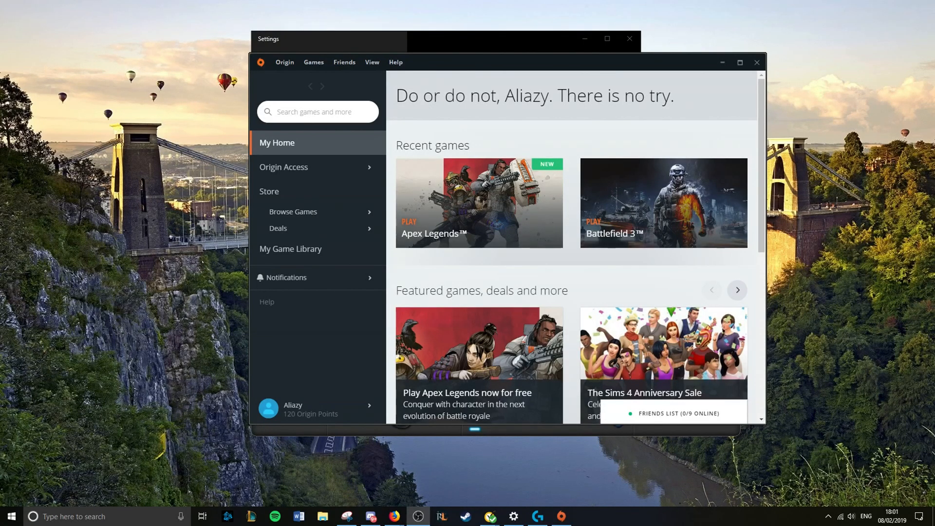
left_click(537, 516)
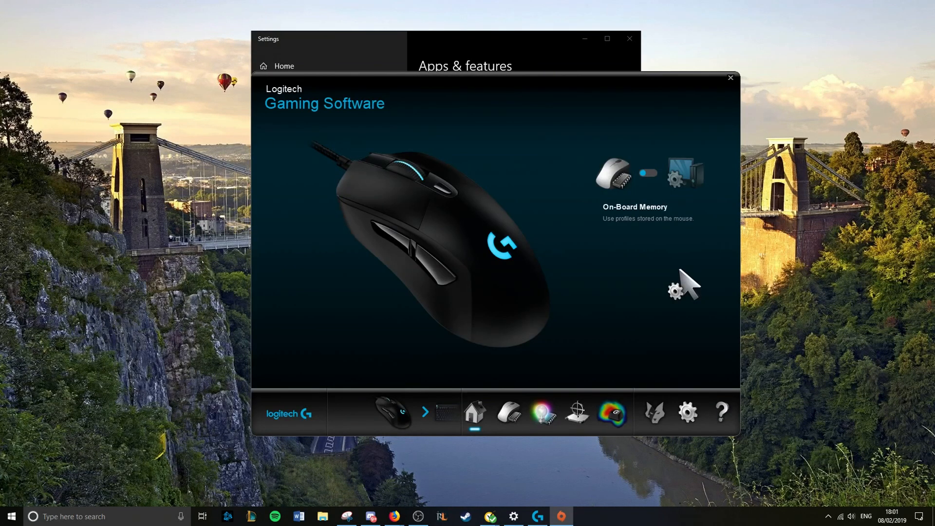